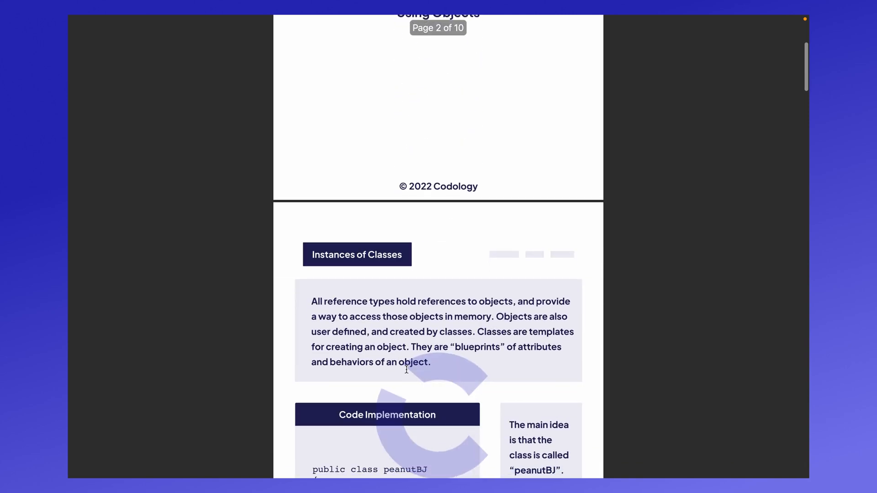
# Step: Scroll past the Instances of Classes page to reach the Instantiation page and its constructor code
pyautogui.scroll(-3)
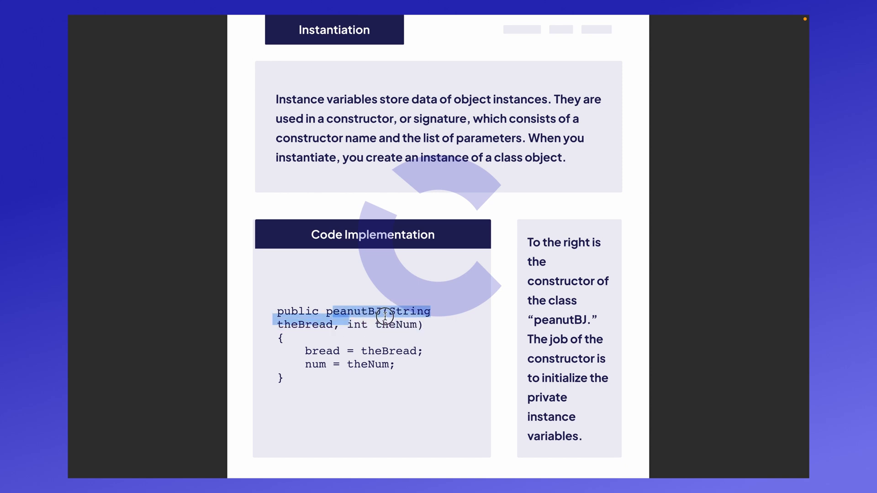
# Step: Scroll down to the Calling Void Methods page with its printArea example
pyautogui.scroll(-3)
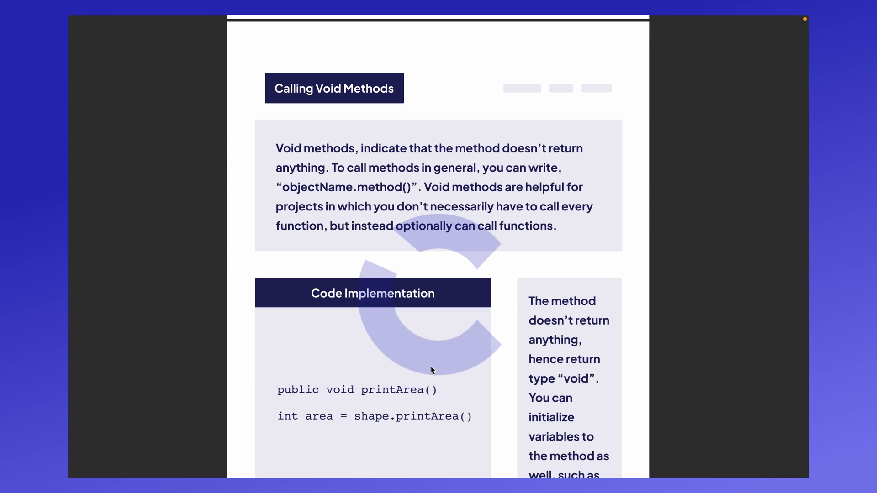
# Step: Scroll on to the Calling Void Methods with Parameters page showing the two overloaded createArea methods
pyautogui.scroll(-3)
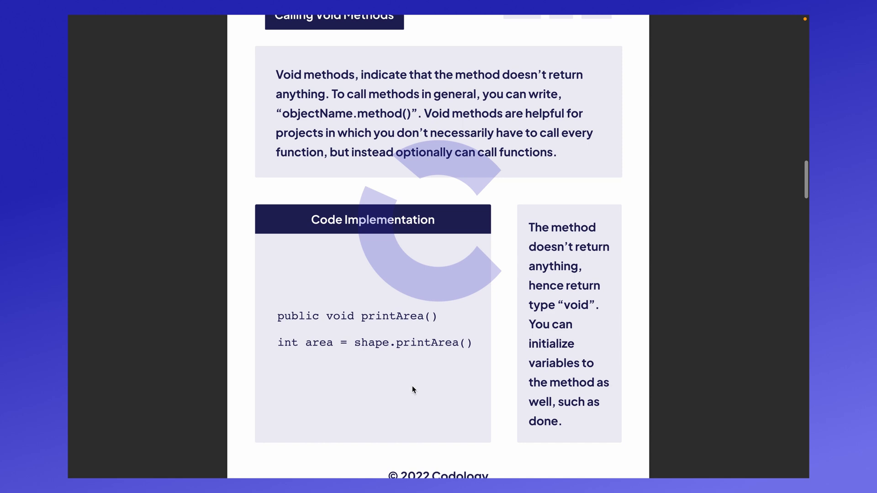
pyautogui.doubleClick(317, 342)
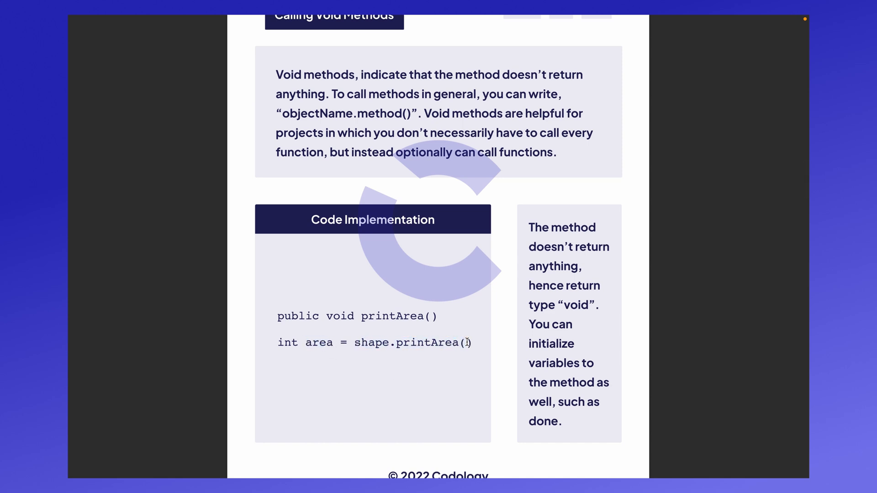
pyautogui.scroll(-3)
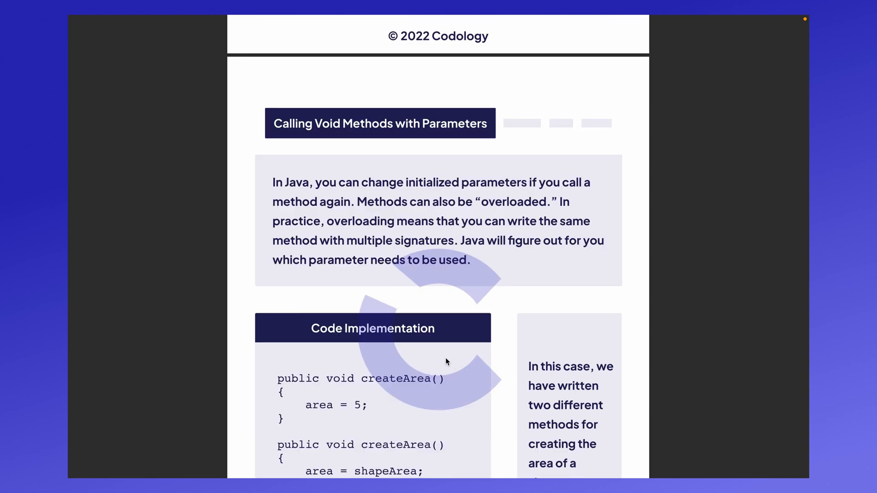
pyautogui.moveTo(412, 314)
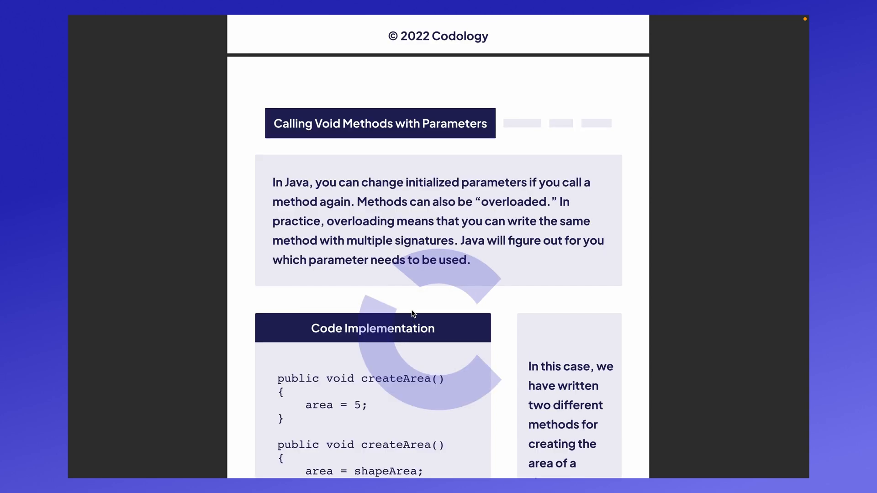
pyautogui.scroll(-3)
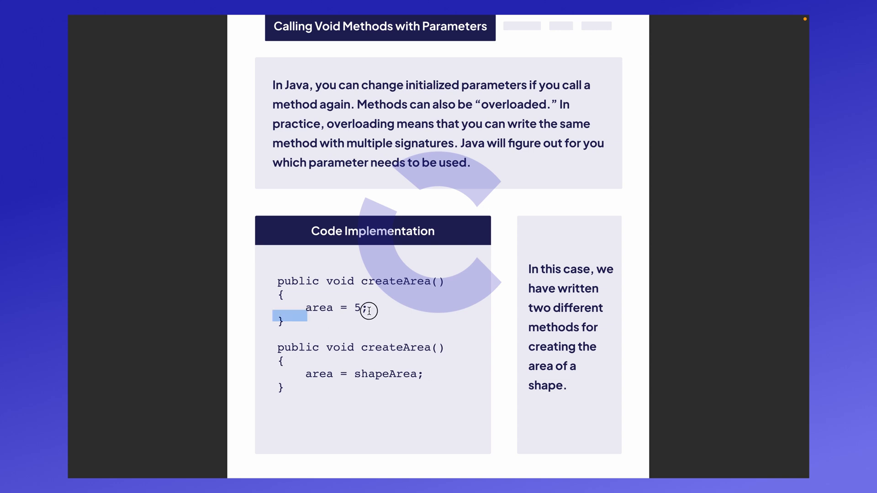
# Step: Scroll down to page 8, String Methods, with its substring code example
pyautogui.scroll(-3)
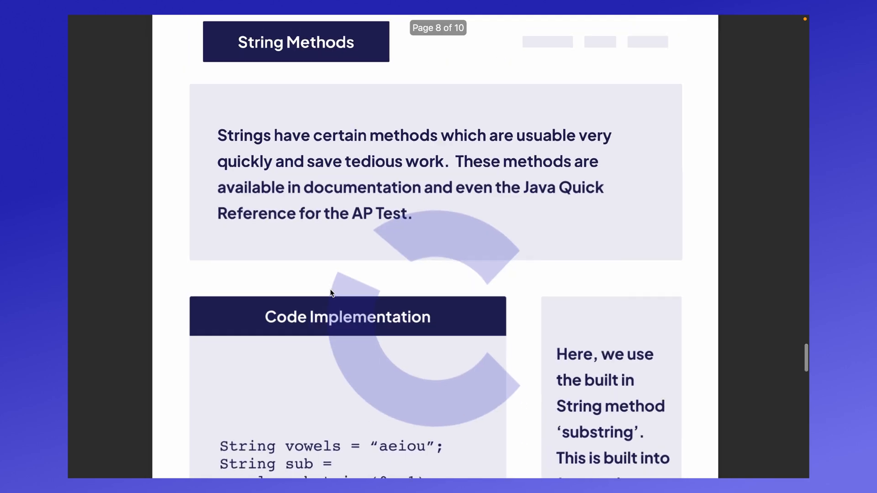
# Step: Scroll past String Methods to the Wrapper Classes: Integer, Double page and its Integer example
pyautogui.scroll(-3)
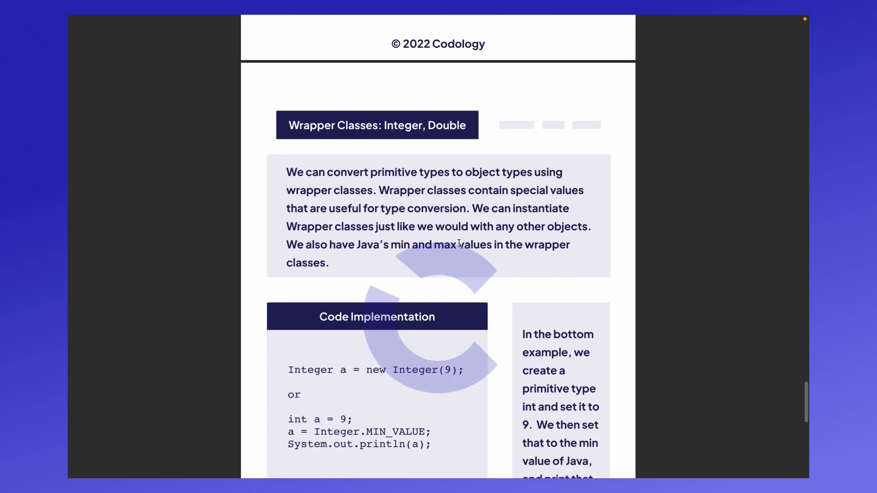
pyautogui.moveTo(380, 245)
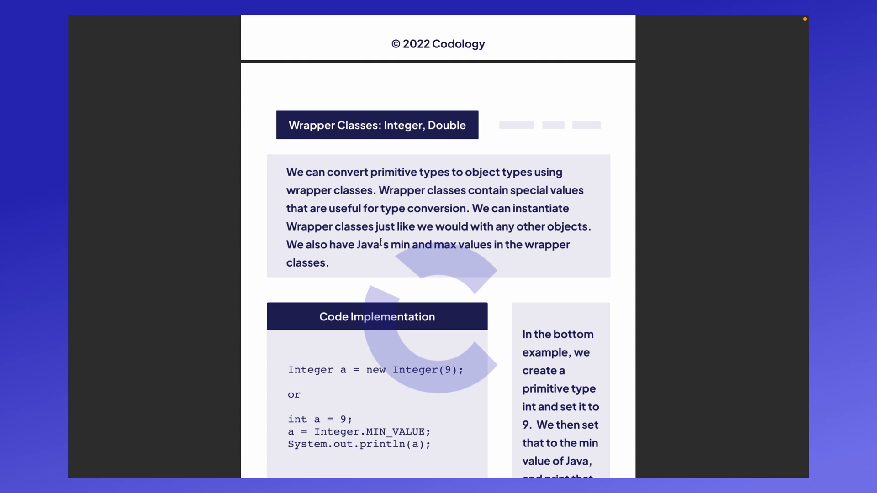